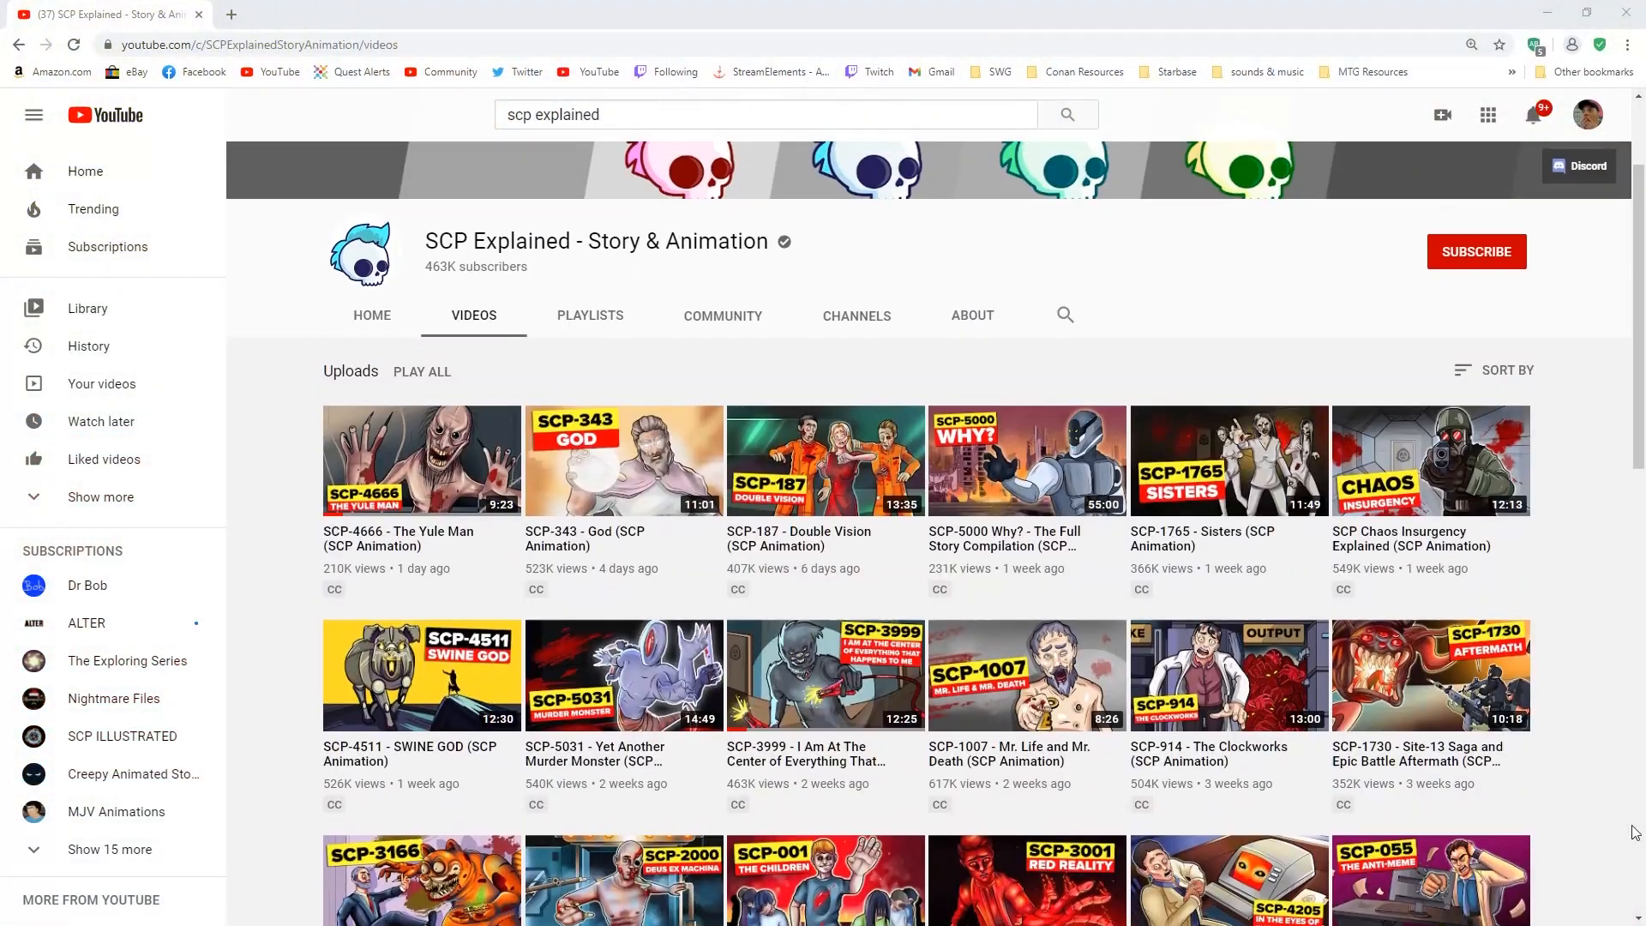
{"action": "left_click", "coordinate": [1474, 250]}
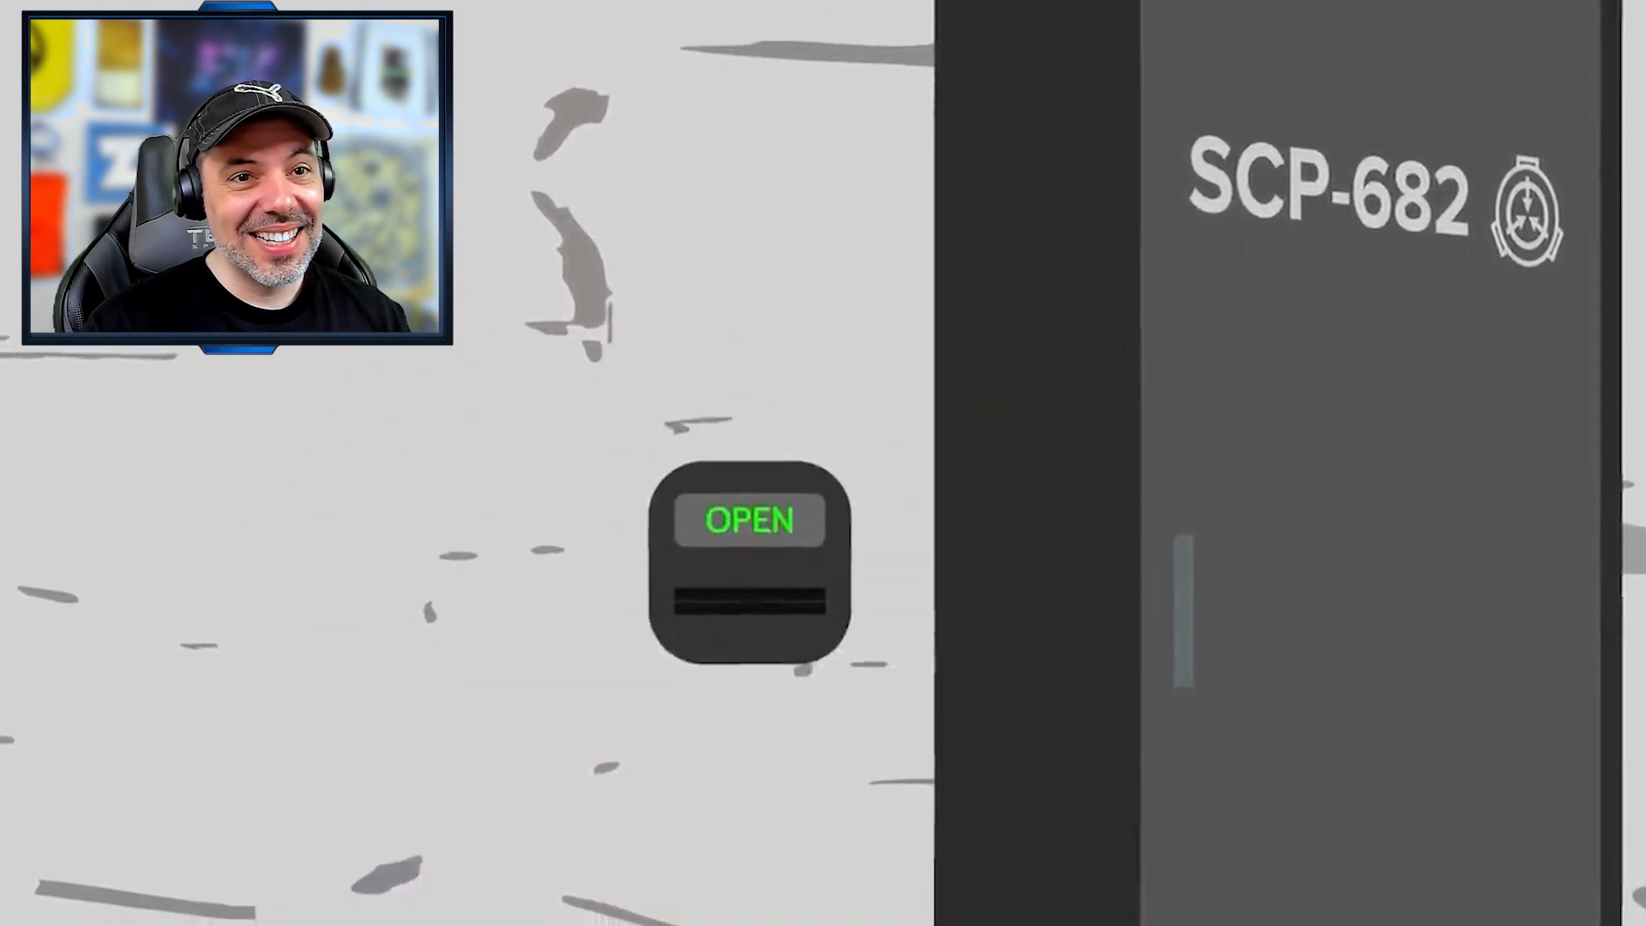
{"action": "left_click", "coordinate": [747, 519]}
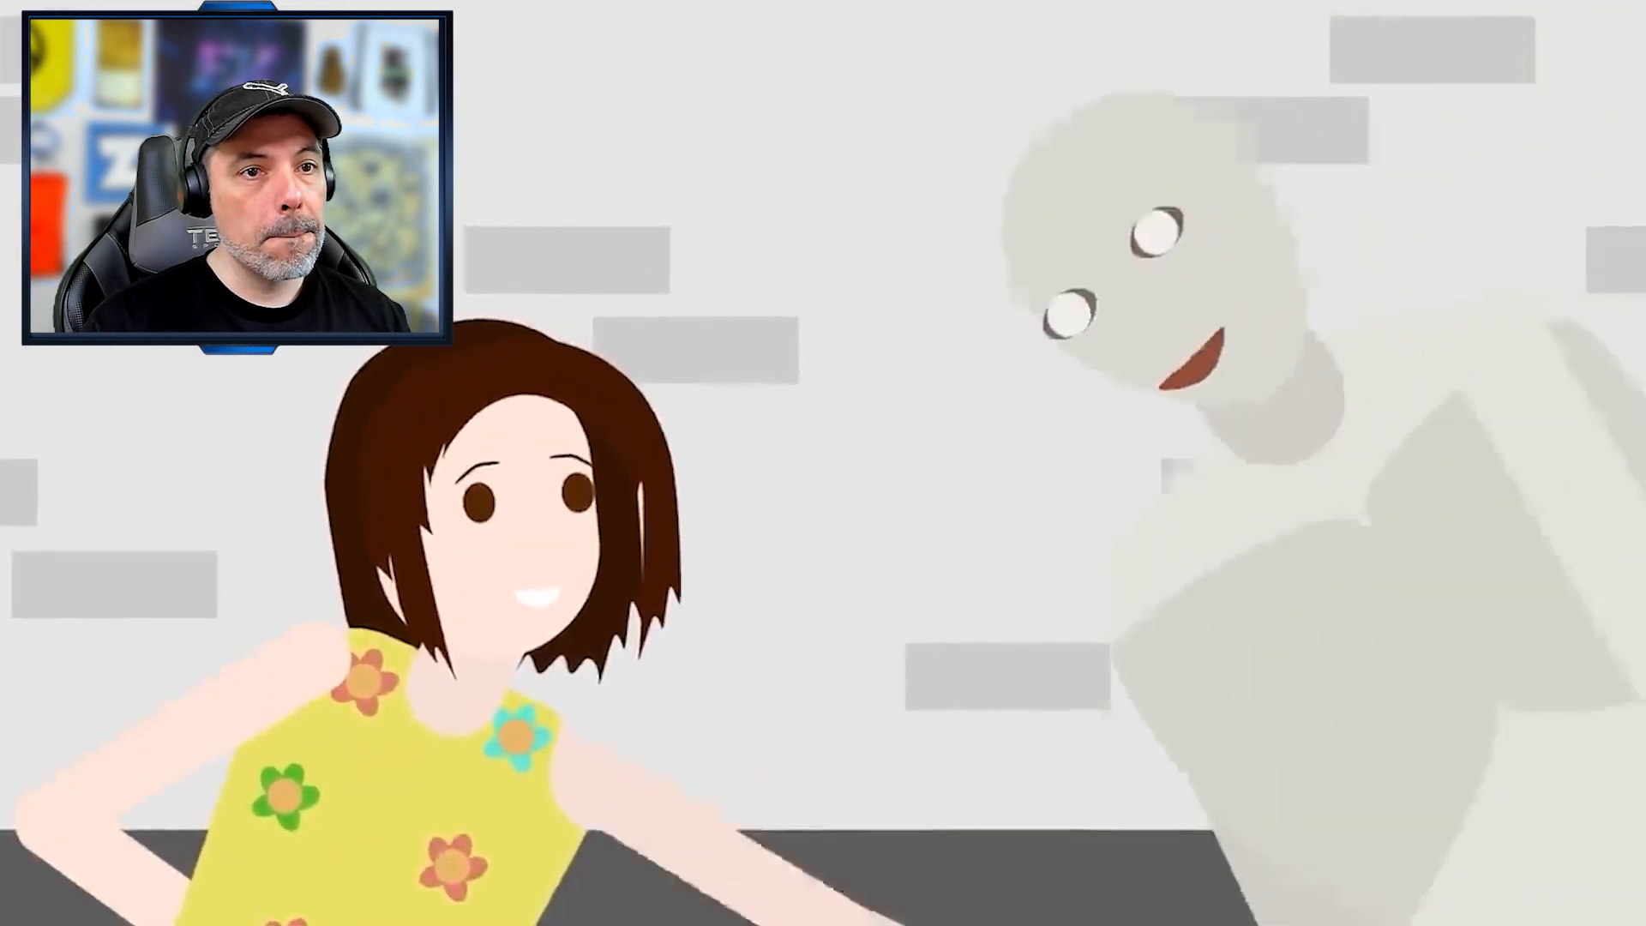
{"action": "left_click", "coordinate": [821, 463]}
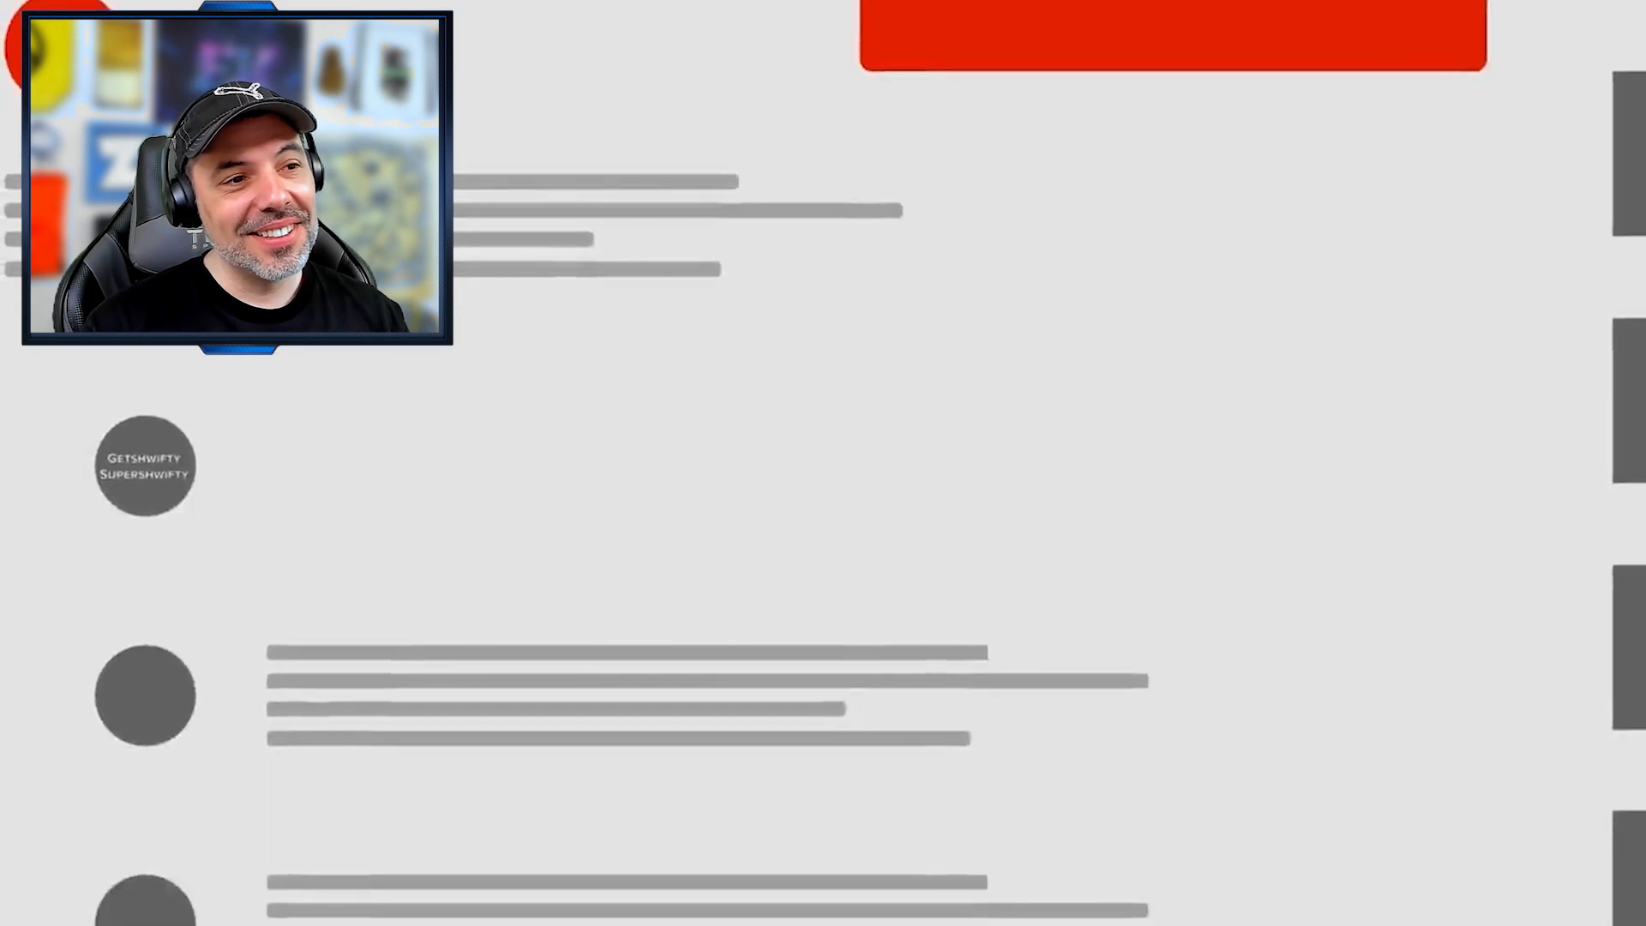
{"action": "type", "text": "Would we be able to control SCP-096 with the he"}
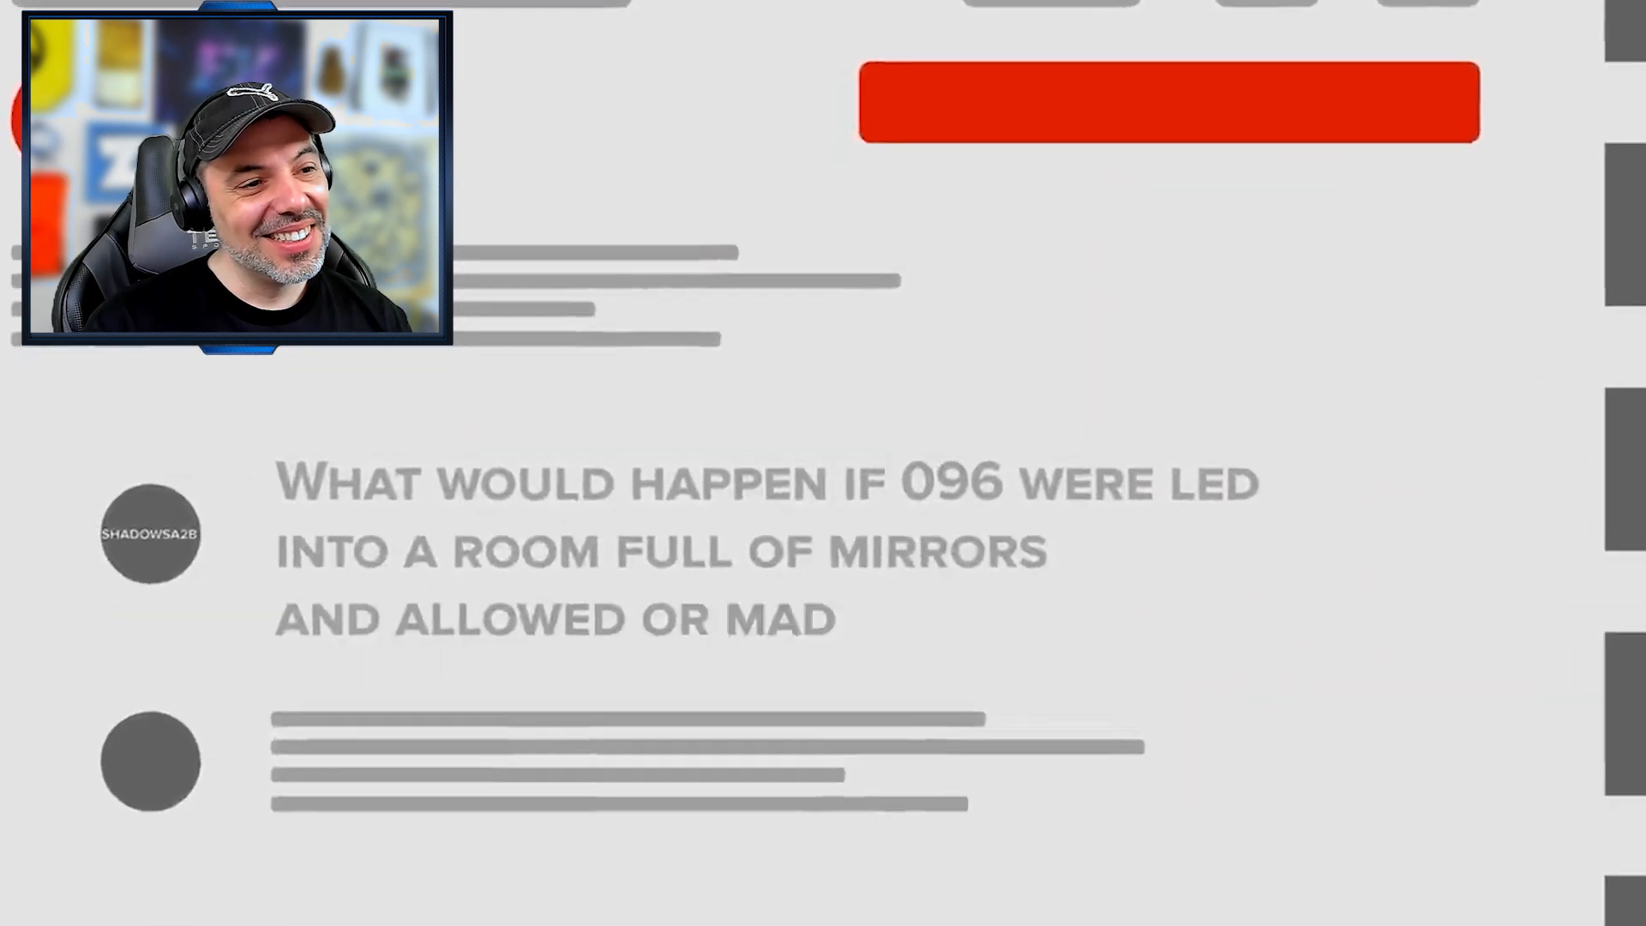
{"action": "scroll", "scroll_direction": "down", "scroll_amount": 3}
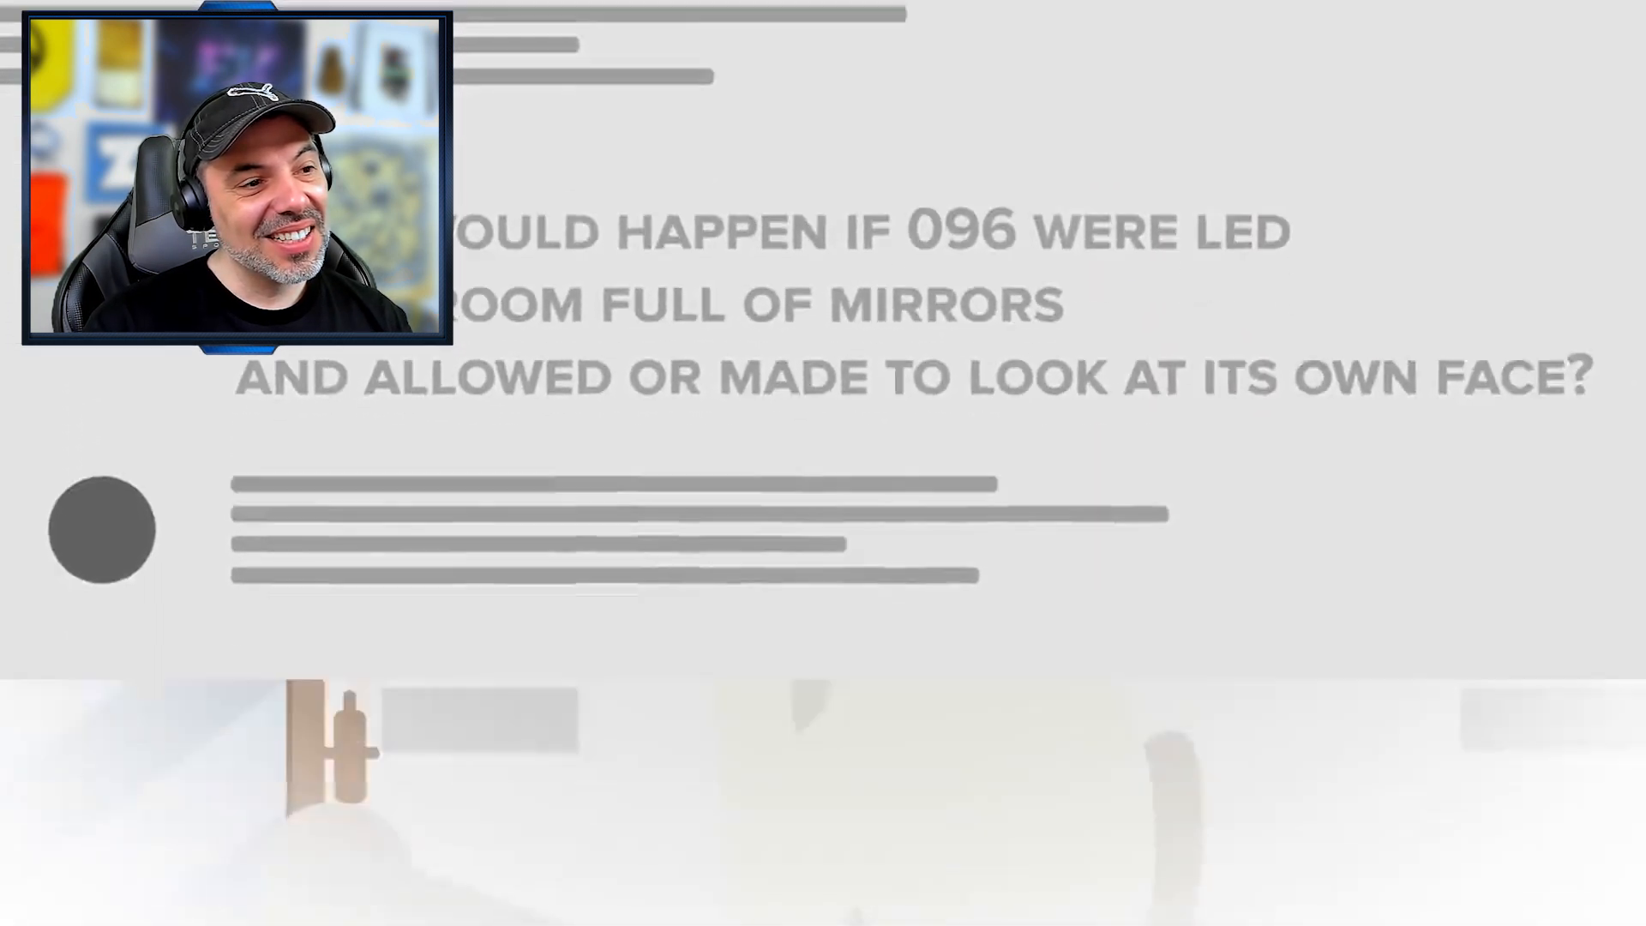